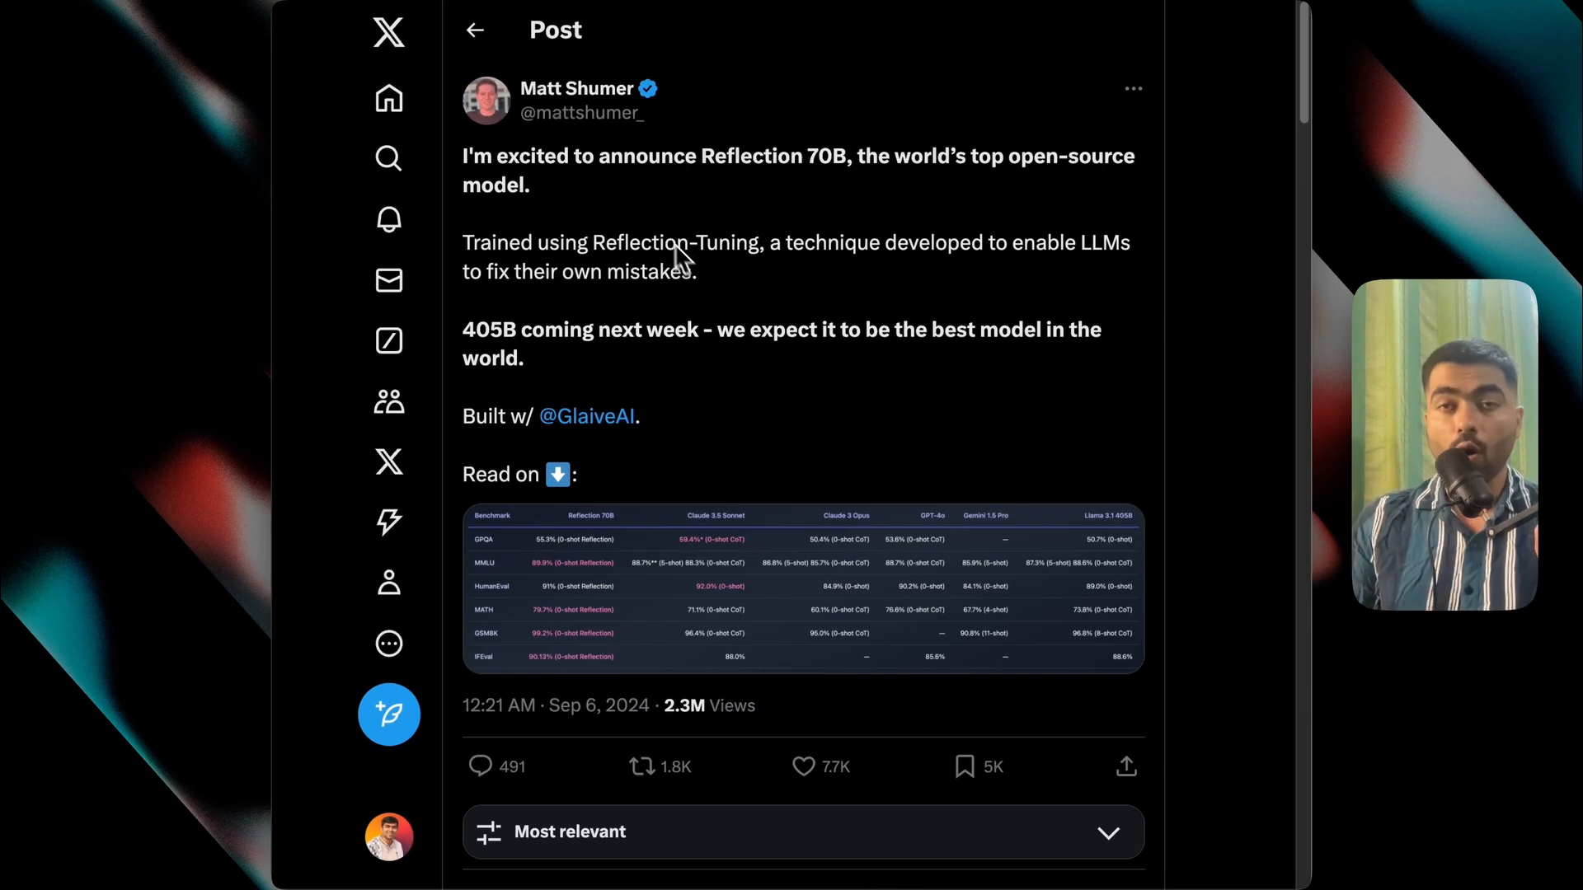
Copy the 'ollama run reflection:70b' command from the Ollama reflection model page
click(802, 585)
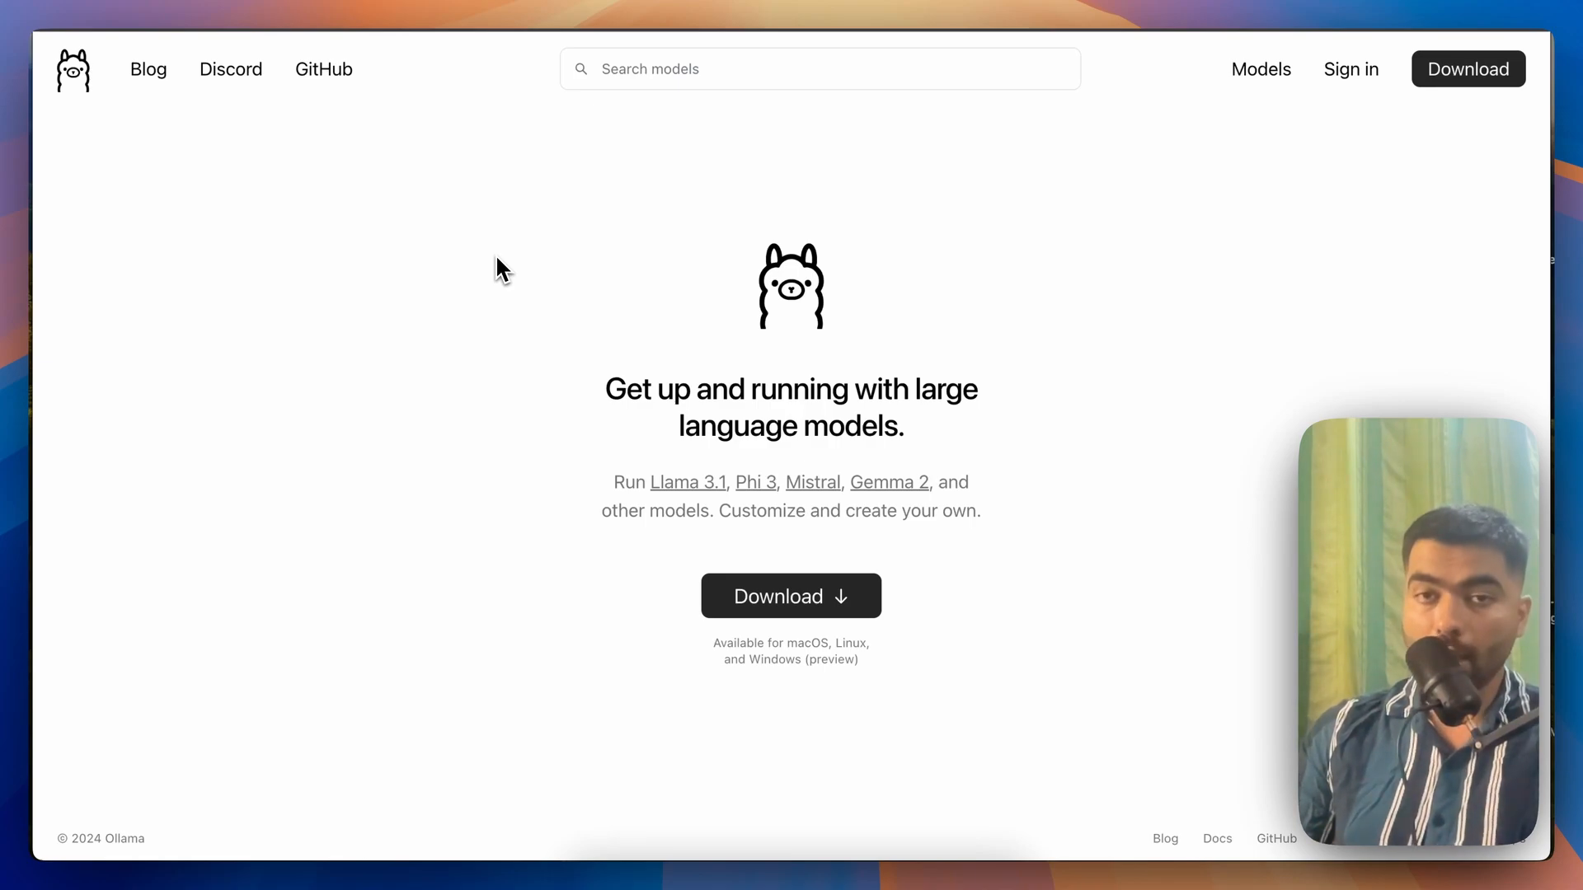
mouse_move(696, 615)
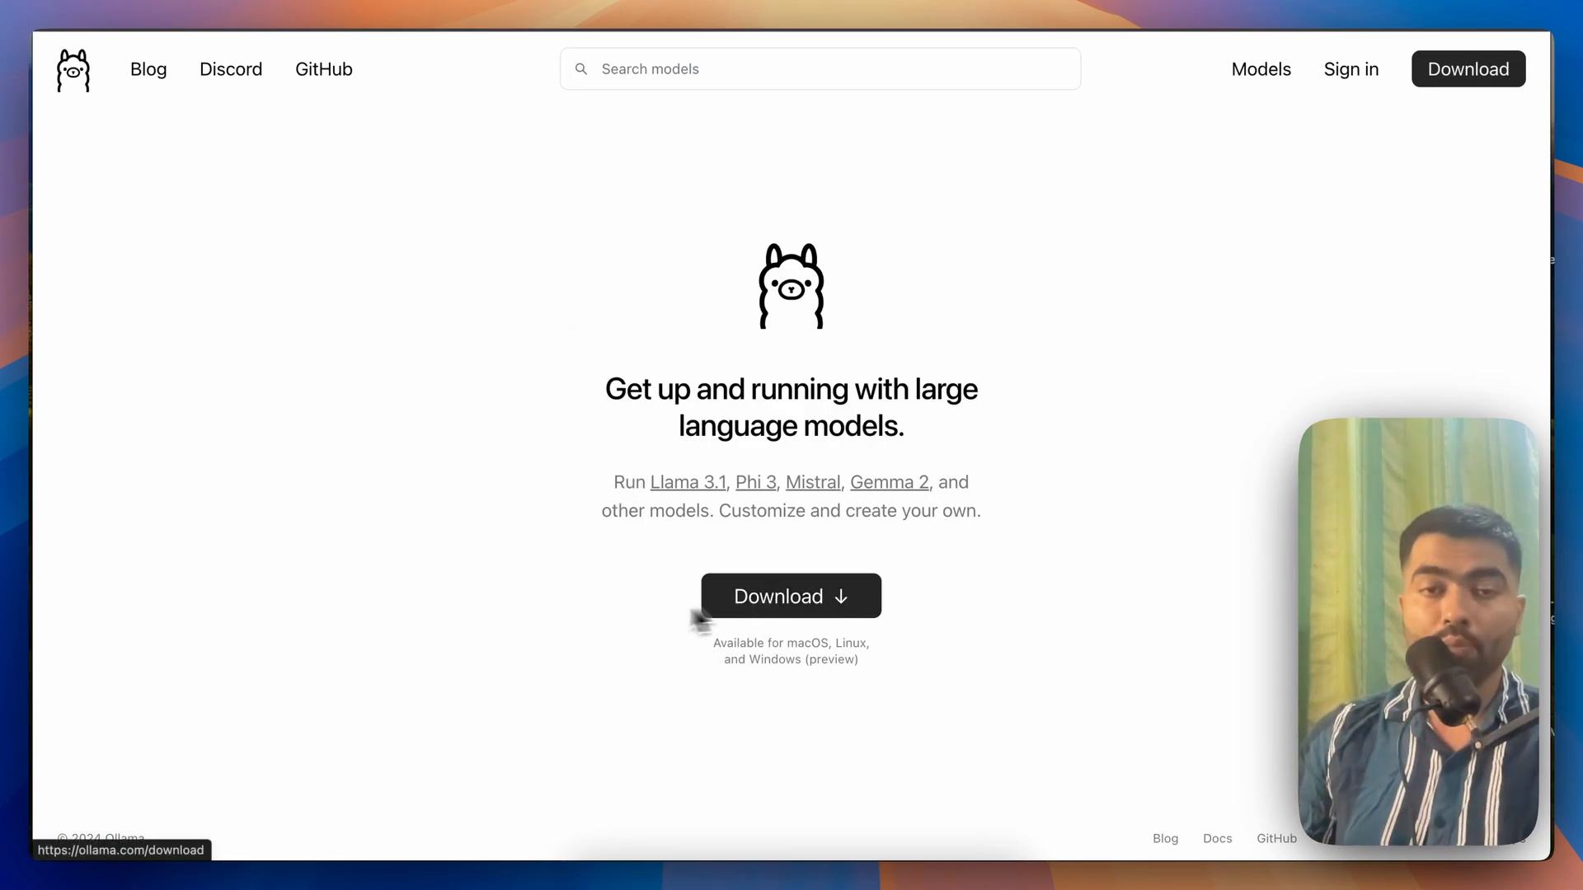
mouse_move(602, 623)
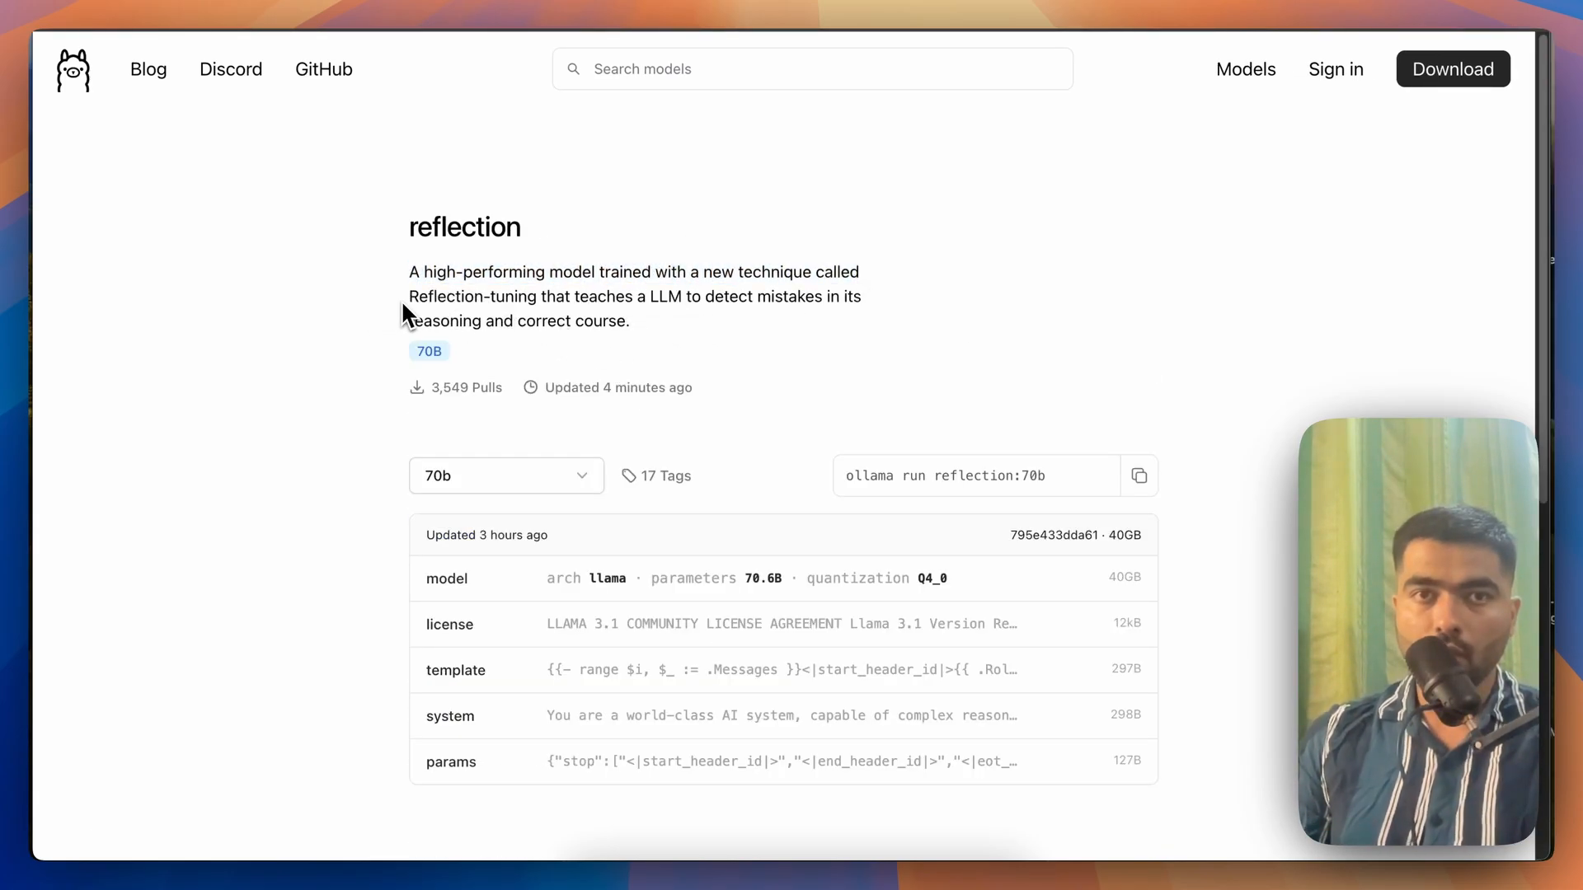
mouse_move(493, 394)
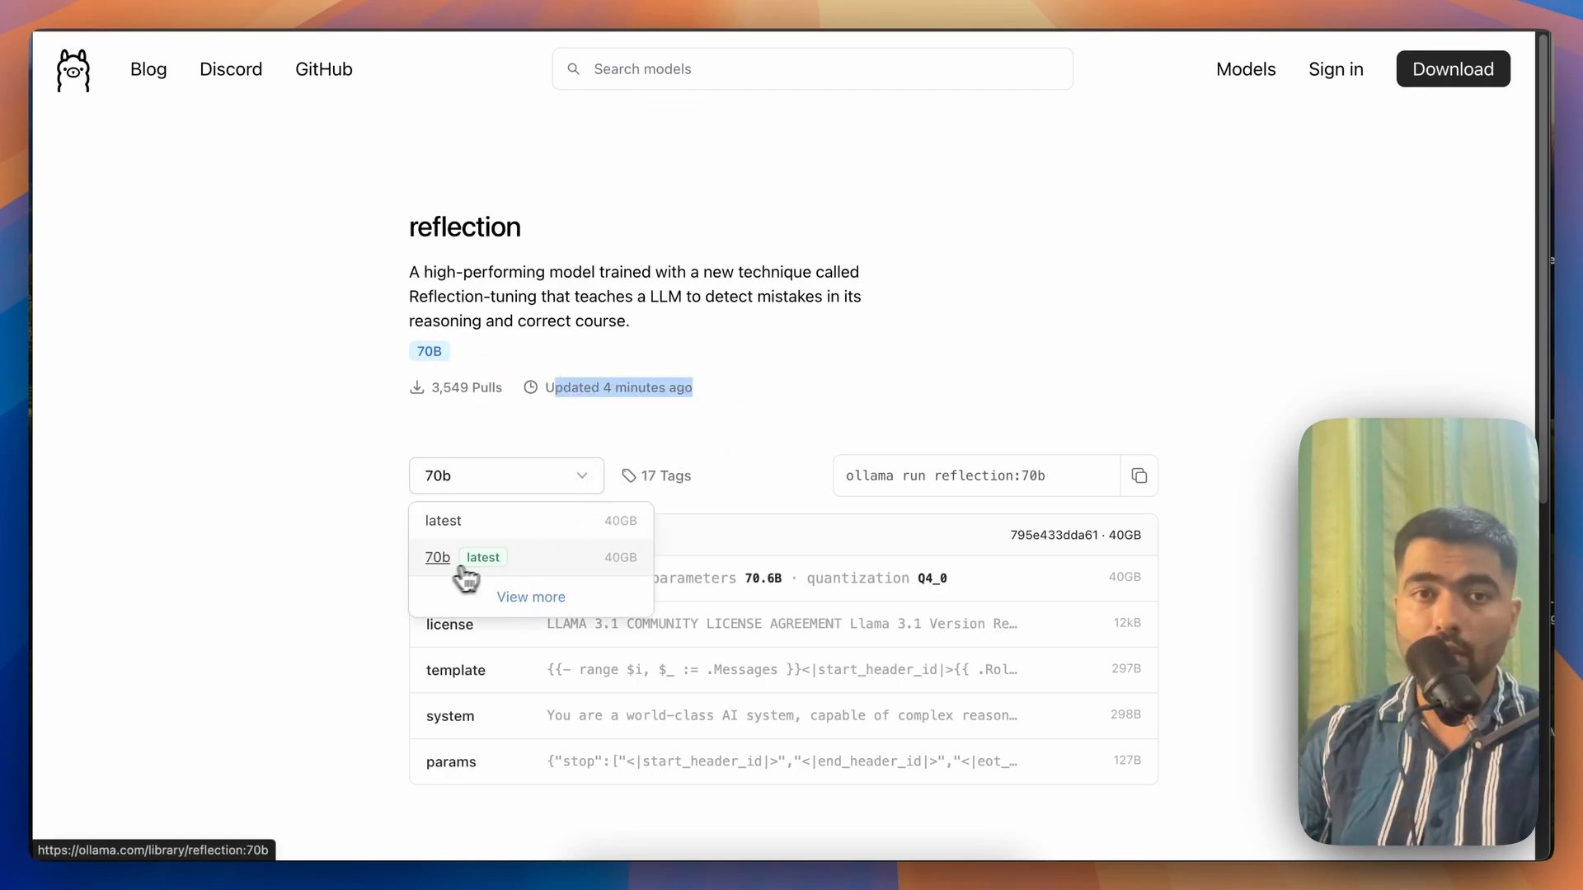
mouse_move(911, 450)
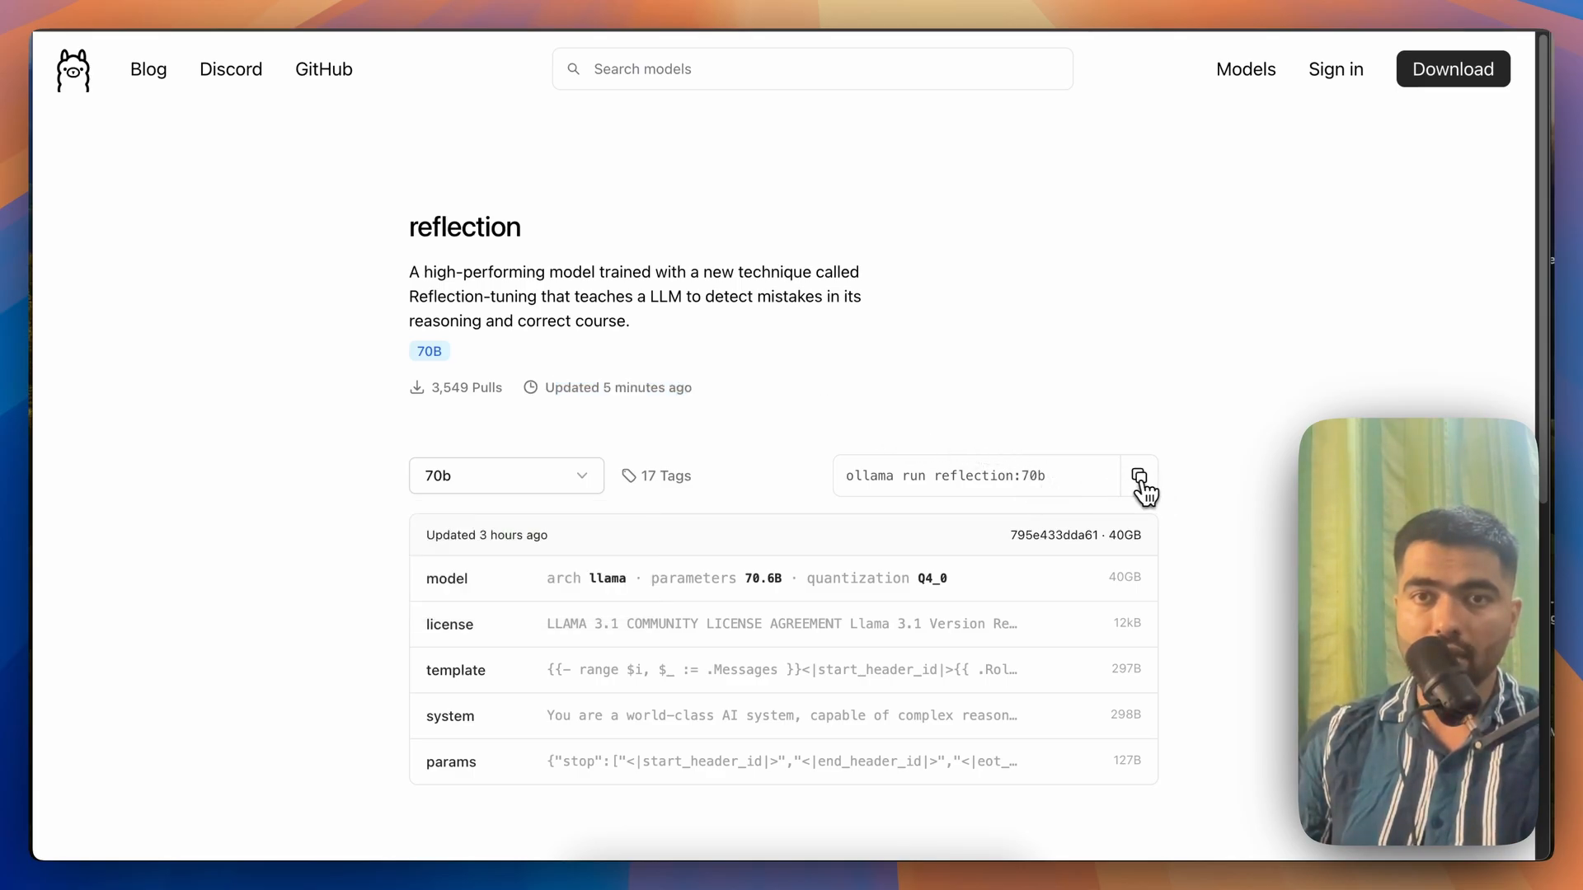
click(1140, 476)
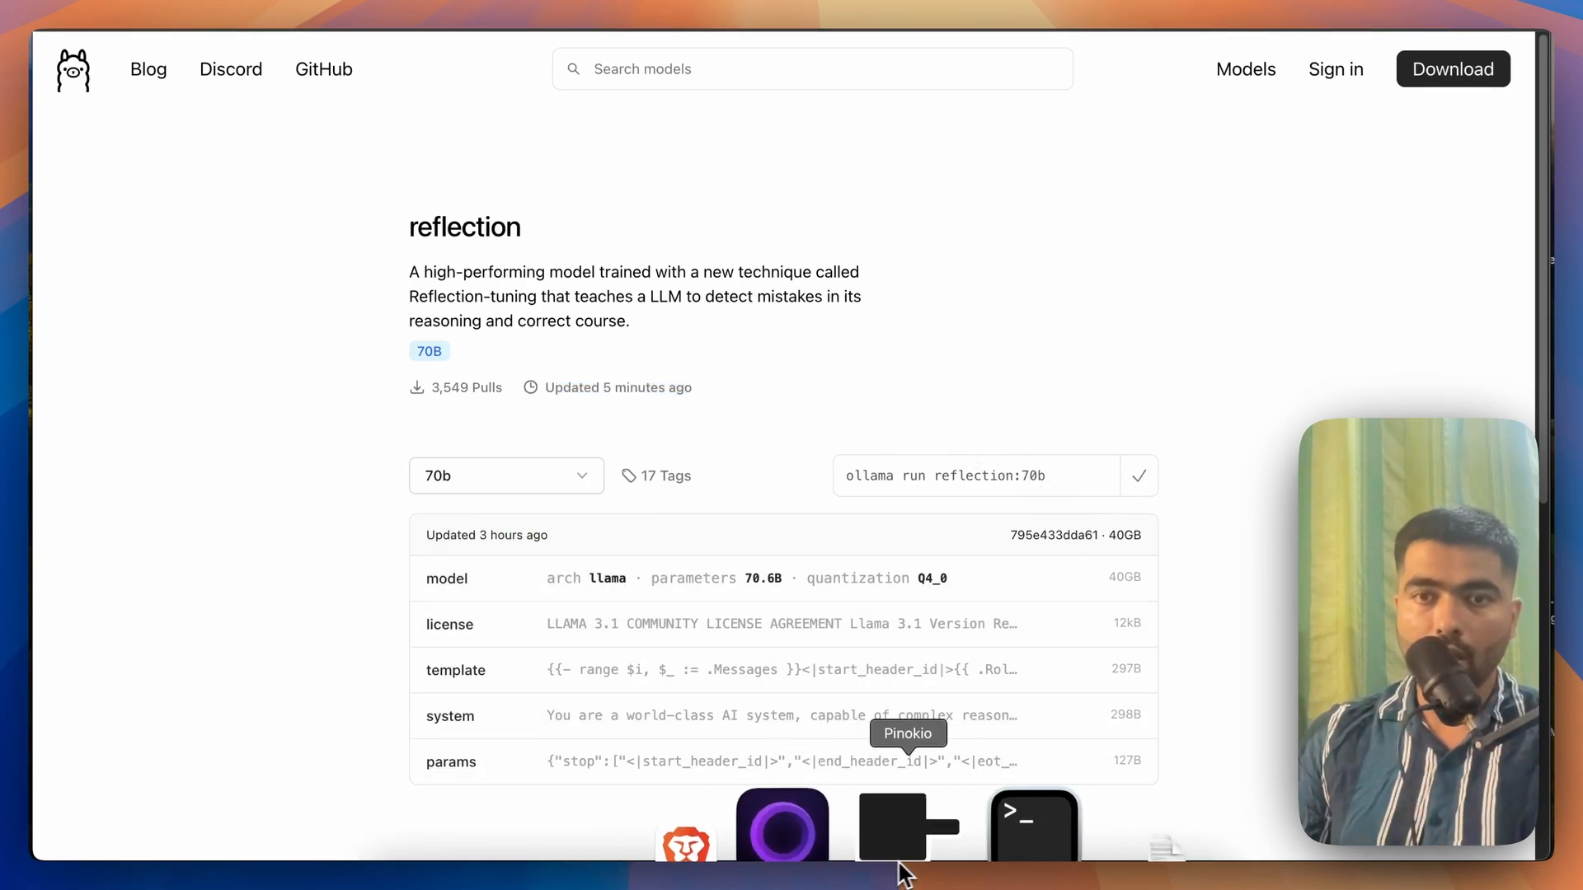
click(1031, 823)
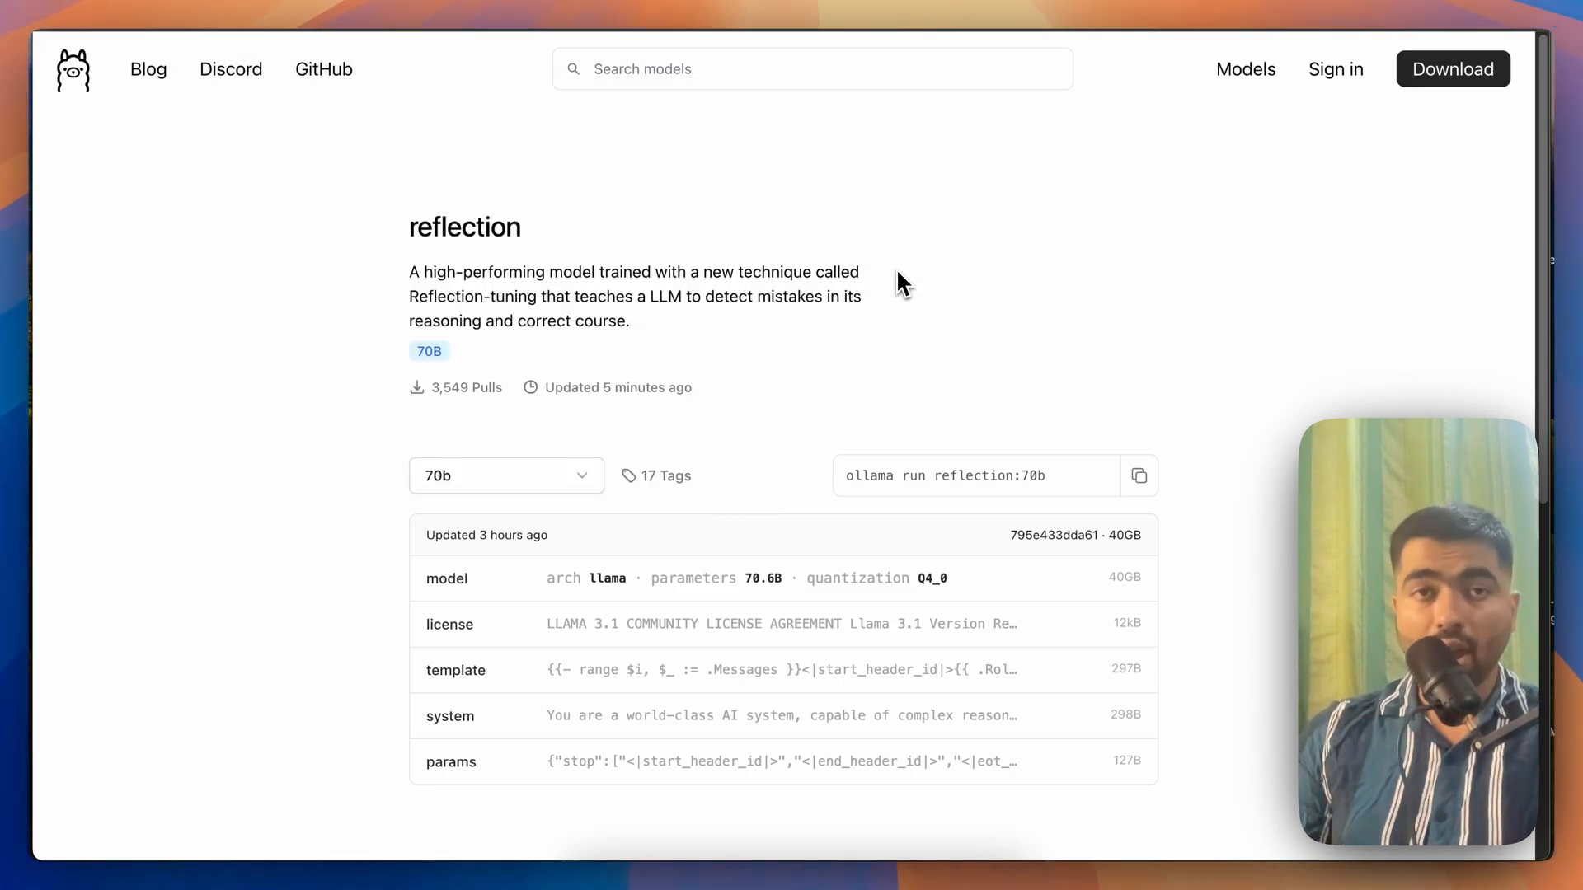
mouse_move(593, 149)
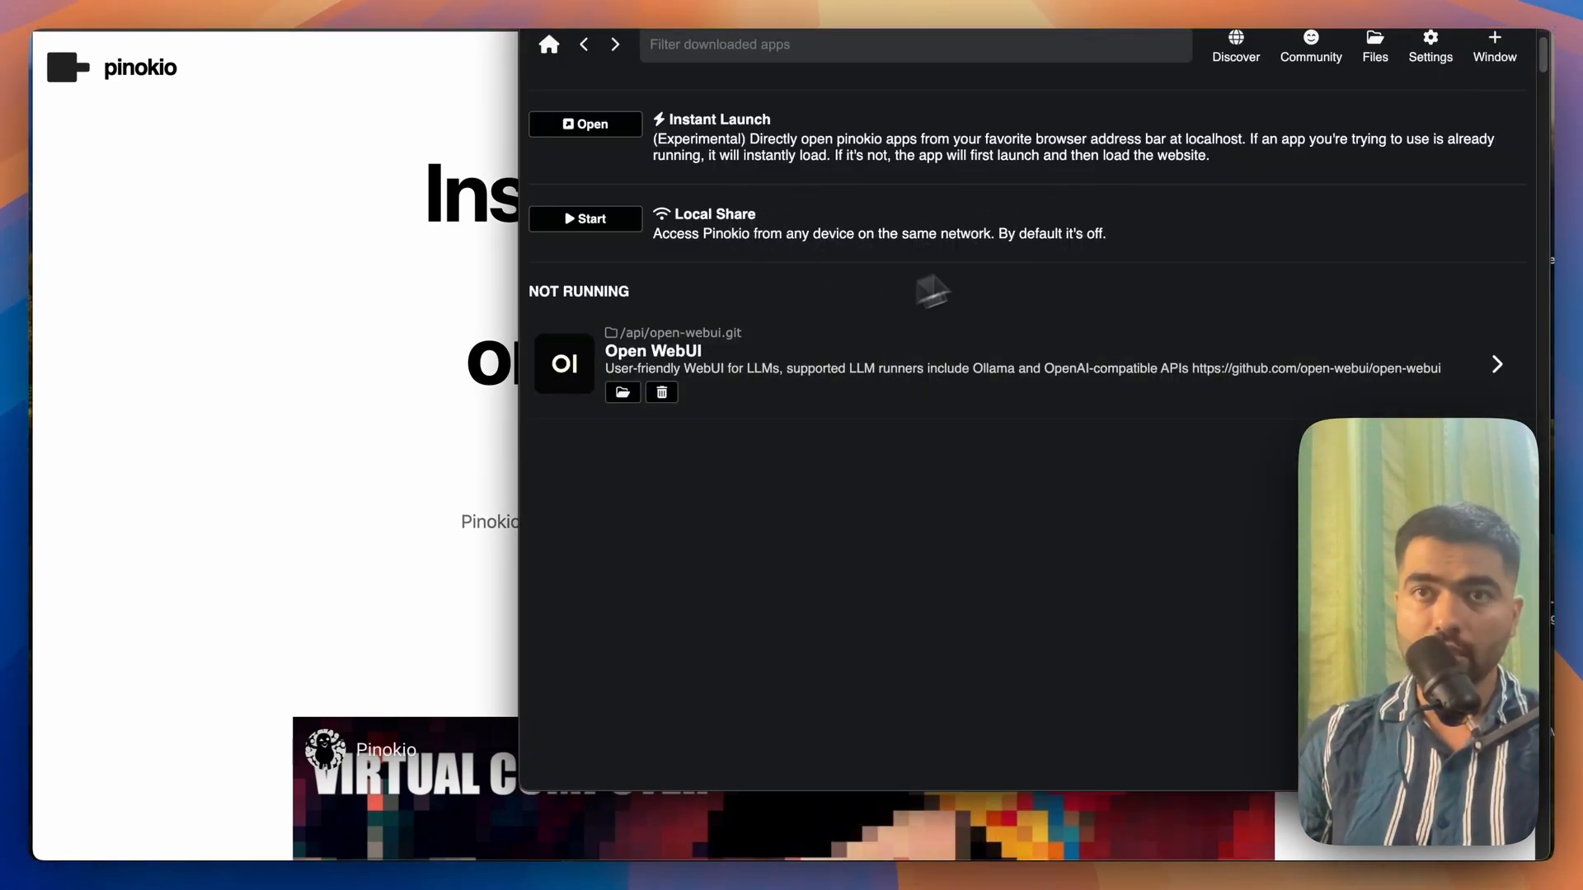
Show Pinokio's Discover page of verified publisher scripts
click(1234, 45)
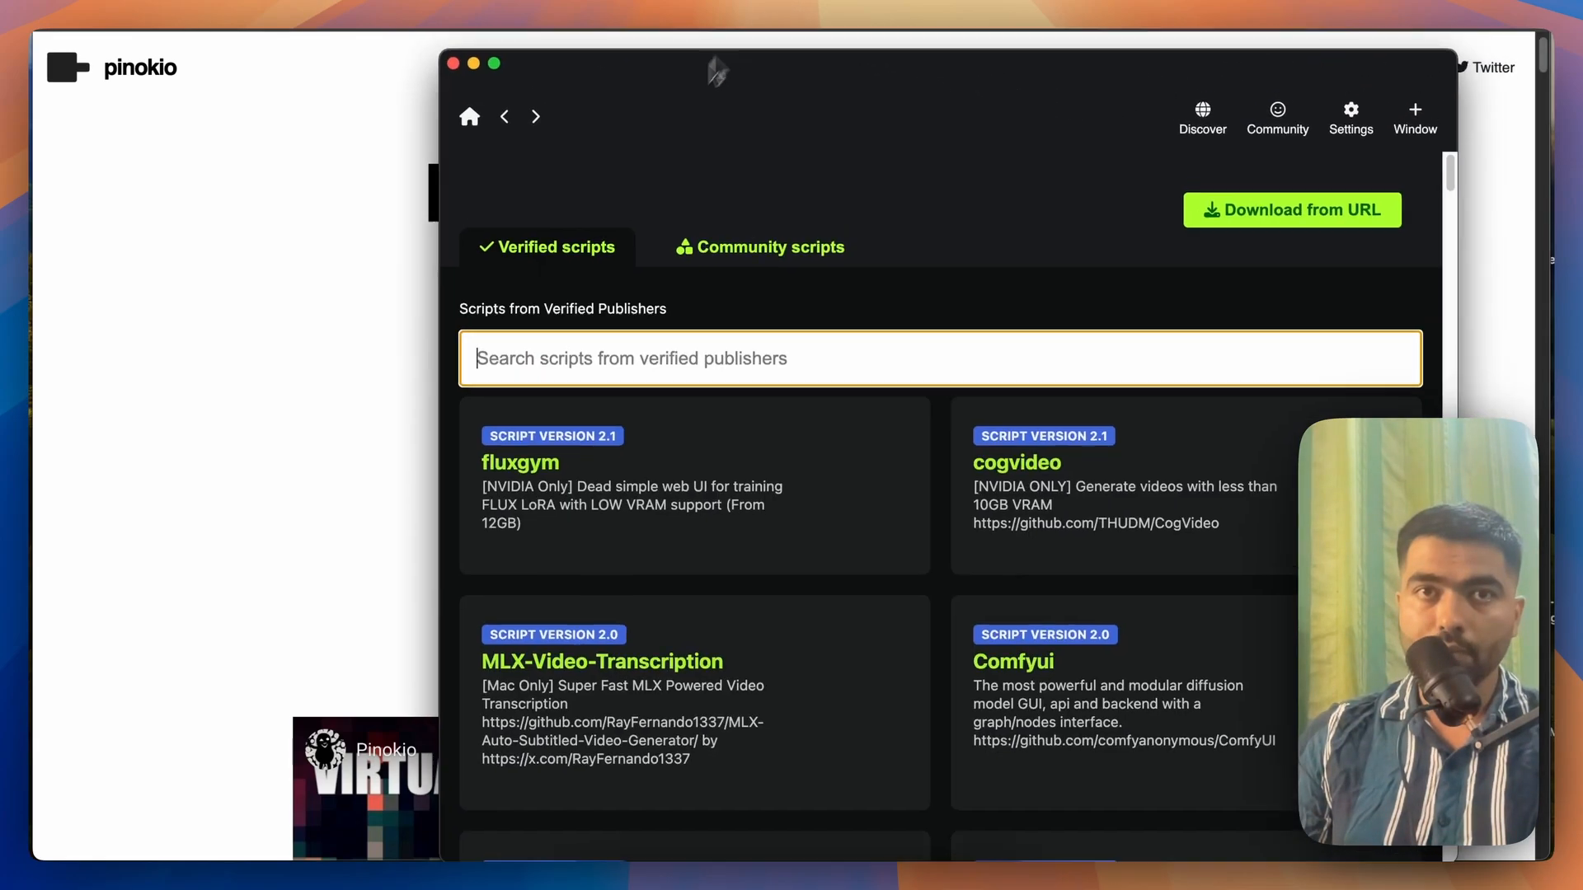
Search Pinokio for 'open', start Open WebUI, and open its chat page
text(open)
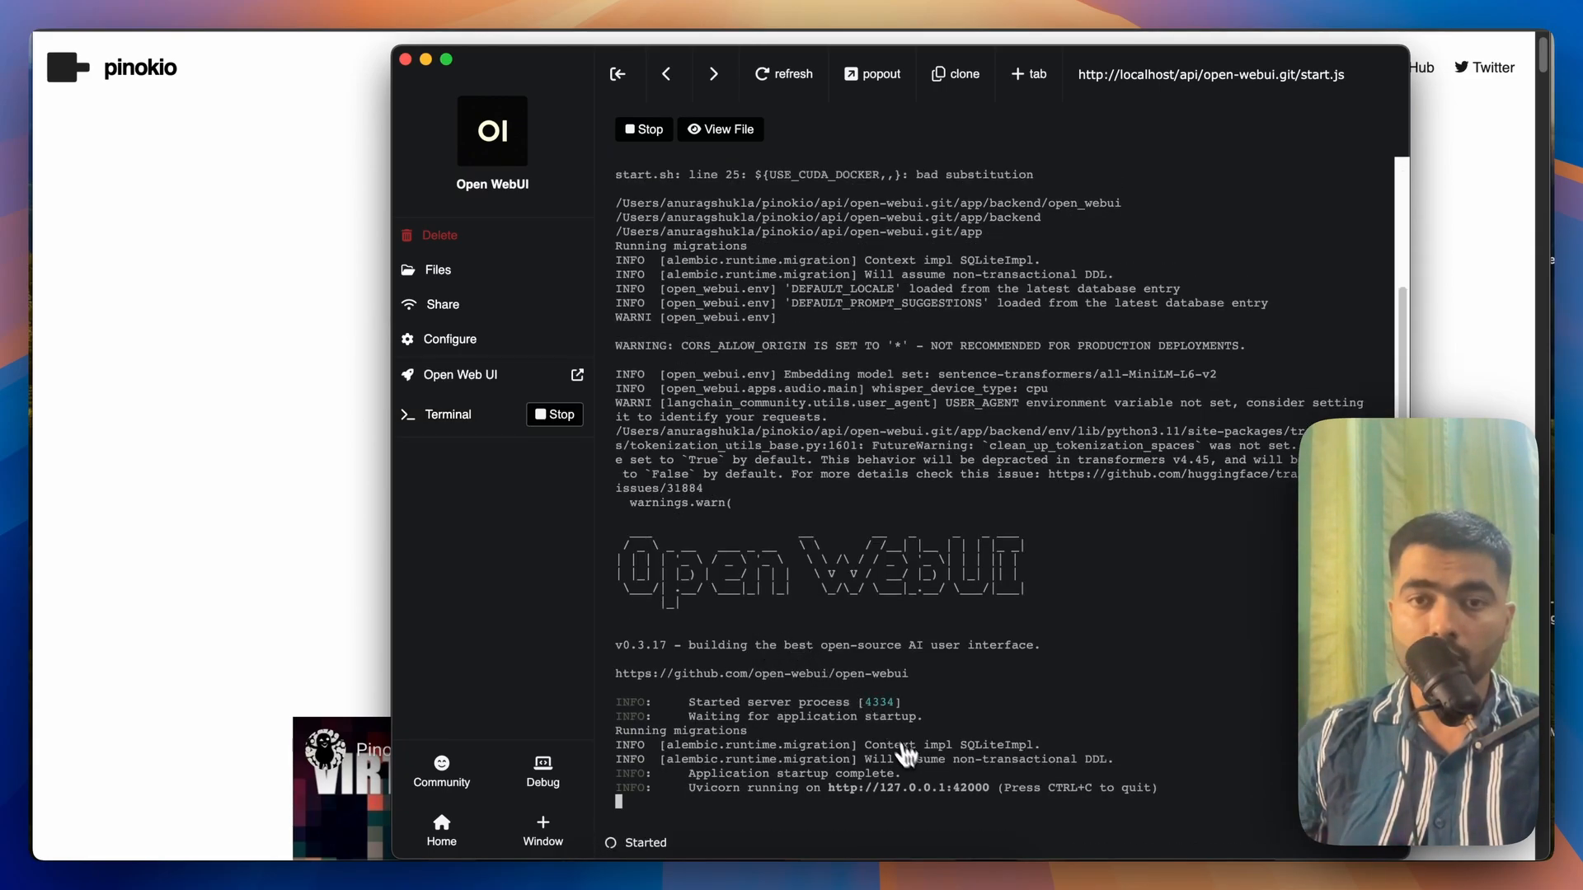
click(459, 374)
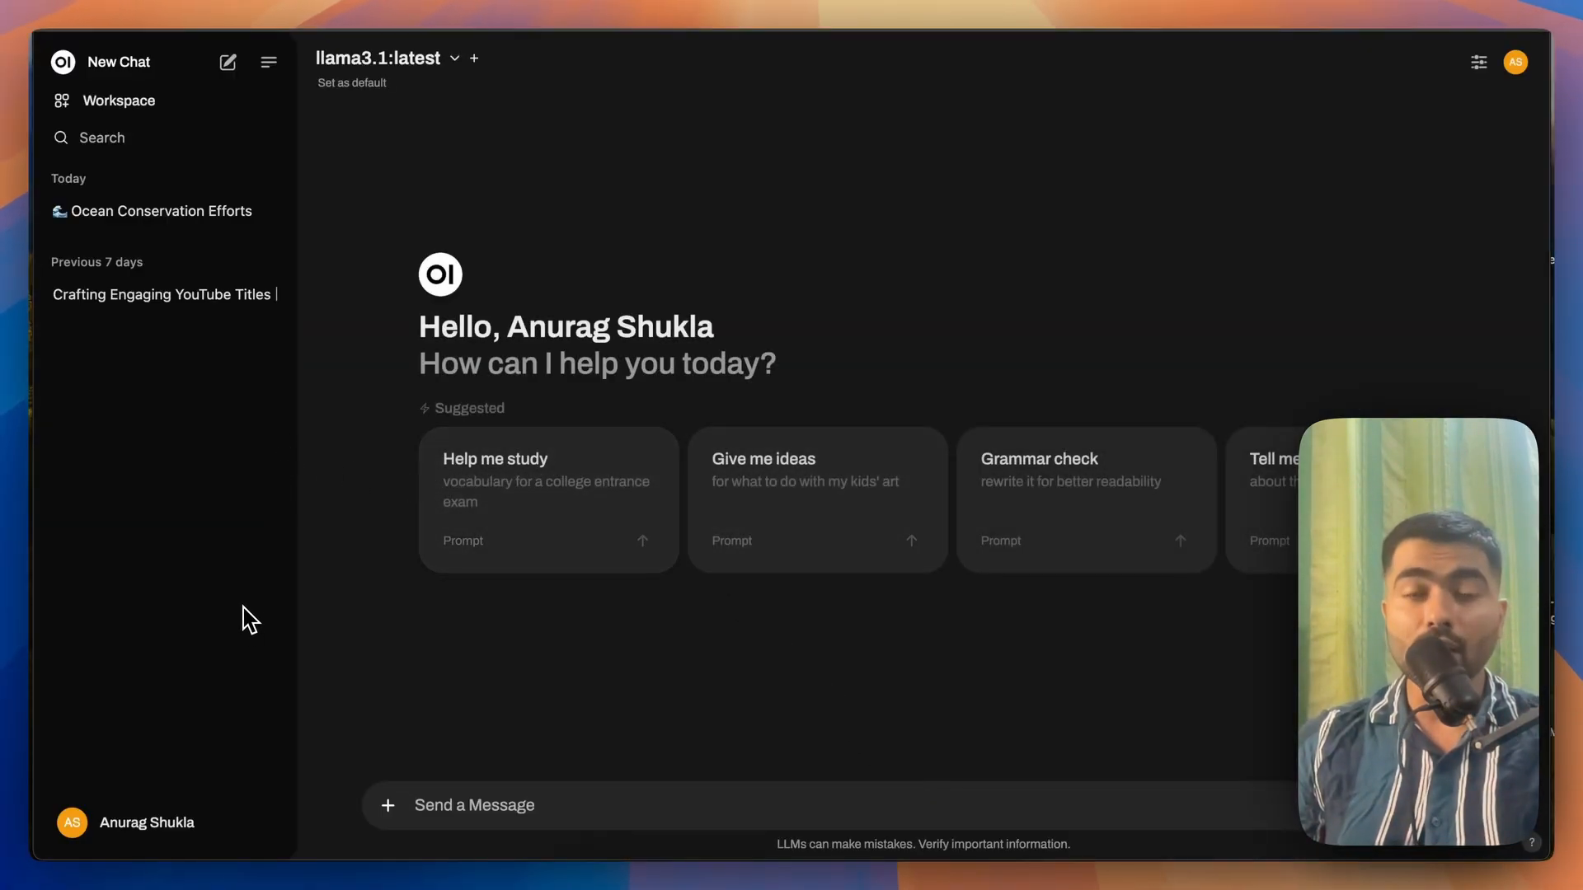
mouse_move(360, 321)
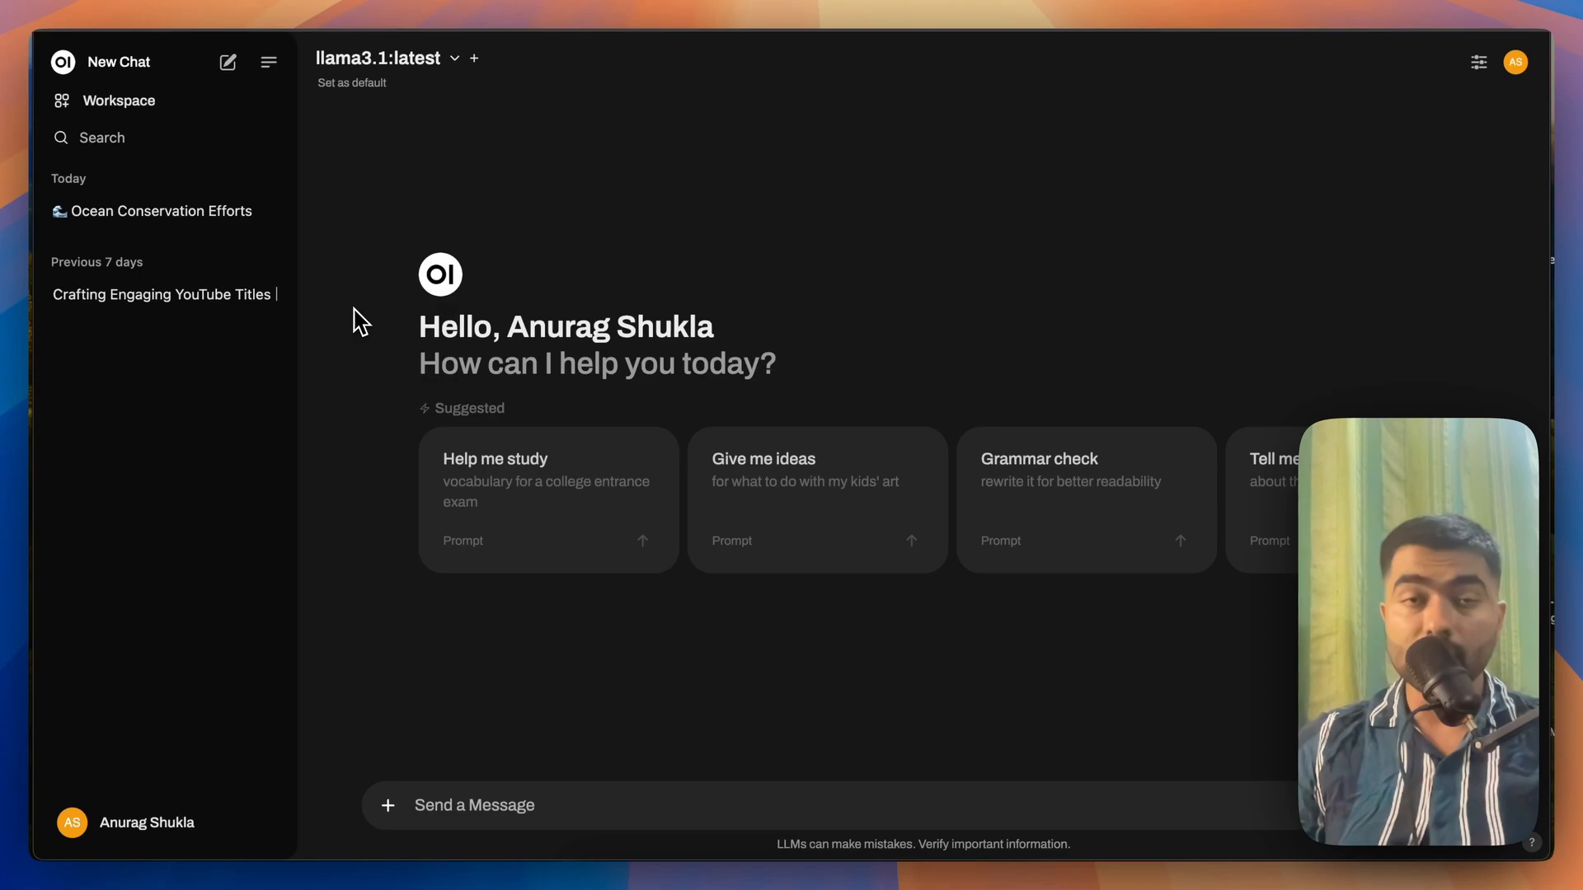
mouse_move(475, 146)
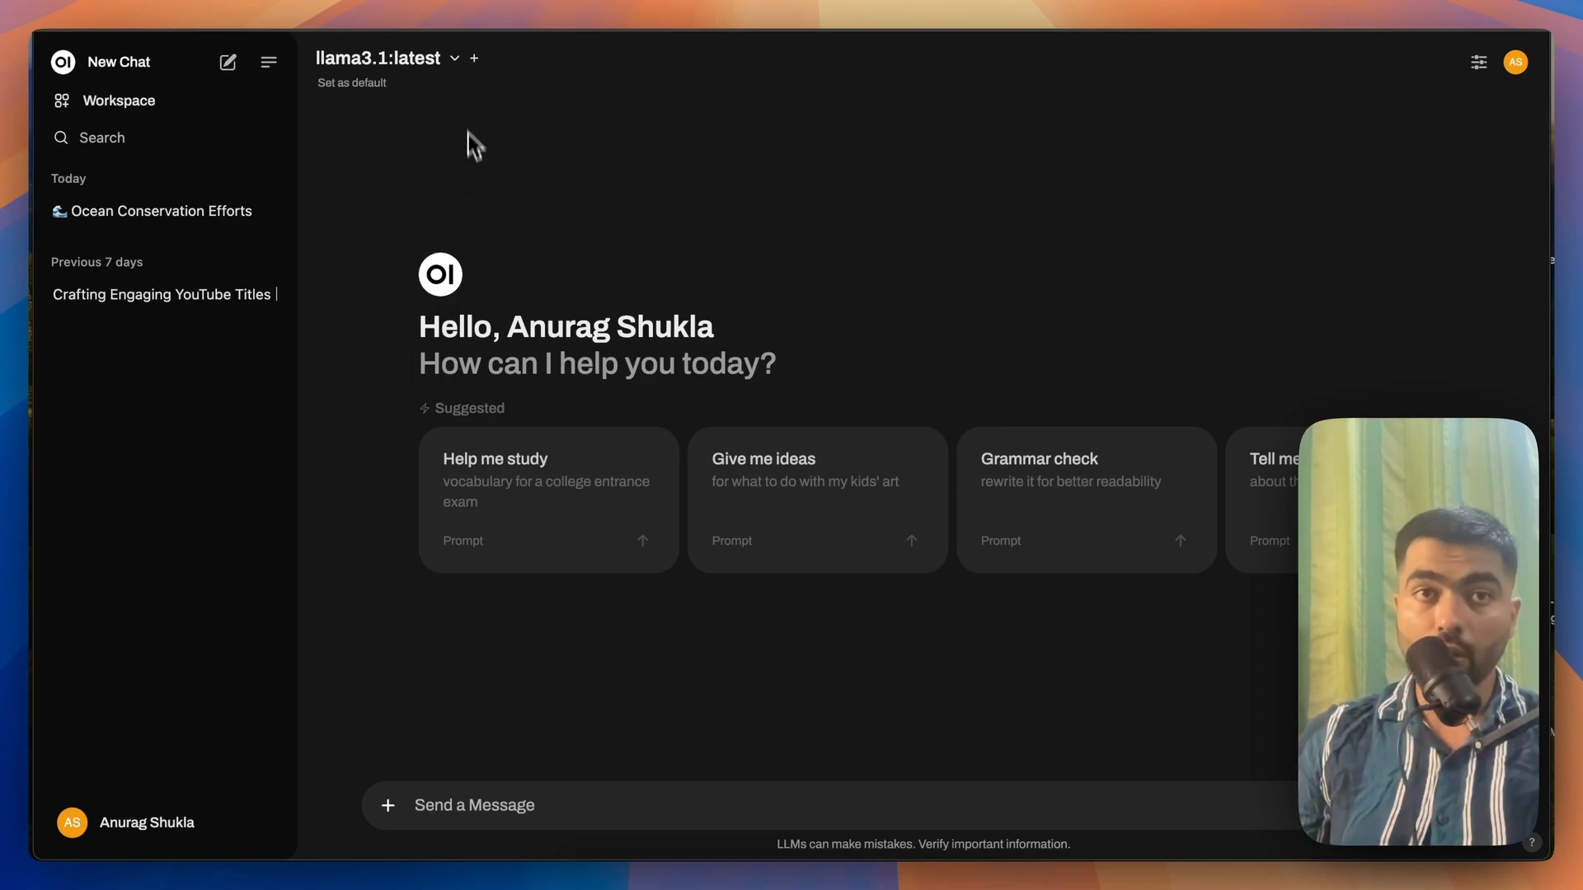
Select llama3.1:latest and send the prompt about overcoming procrastination
click(388, 58)
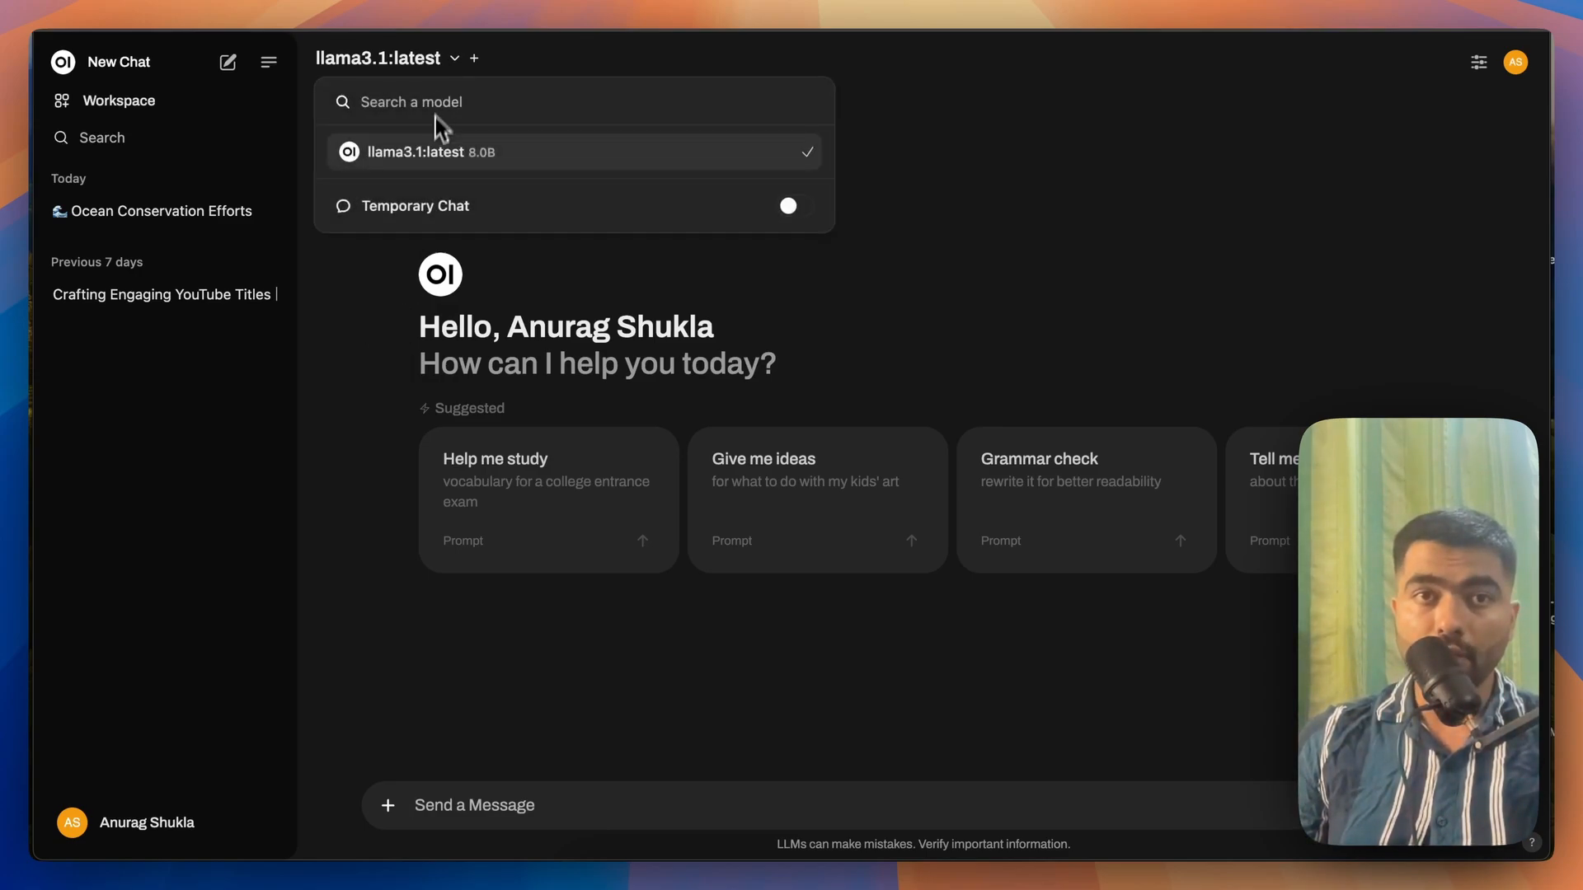
mouse_move(423, 165)
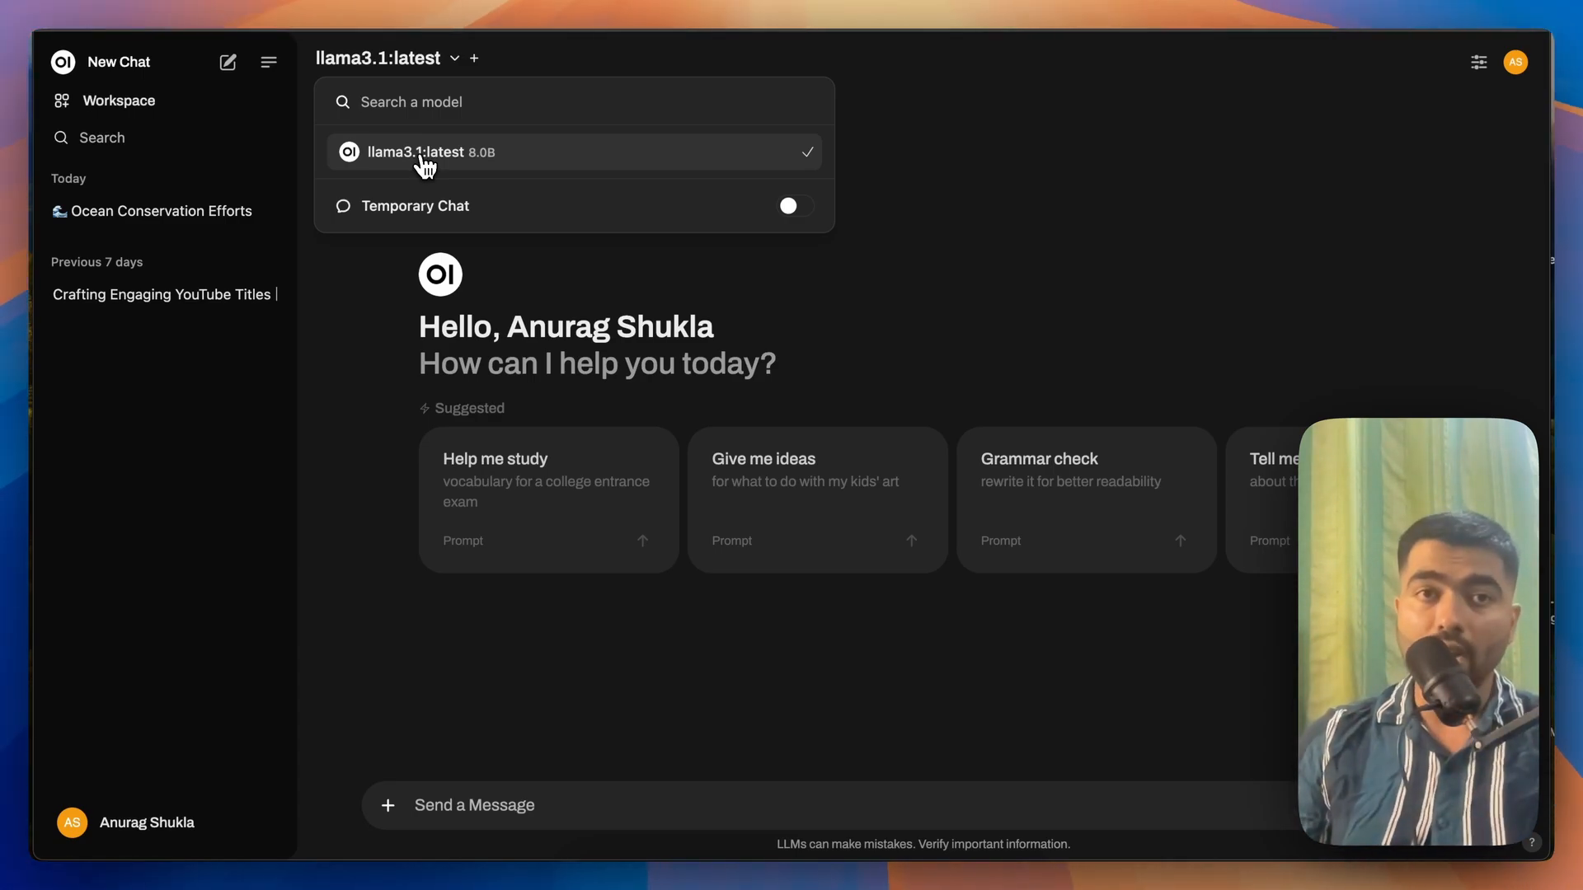
click(415, 152)
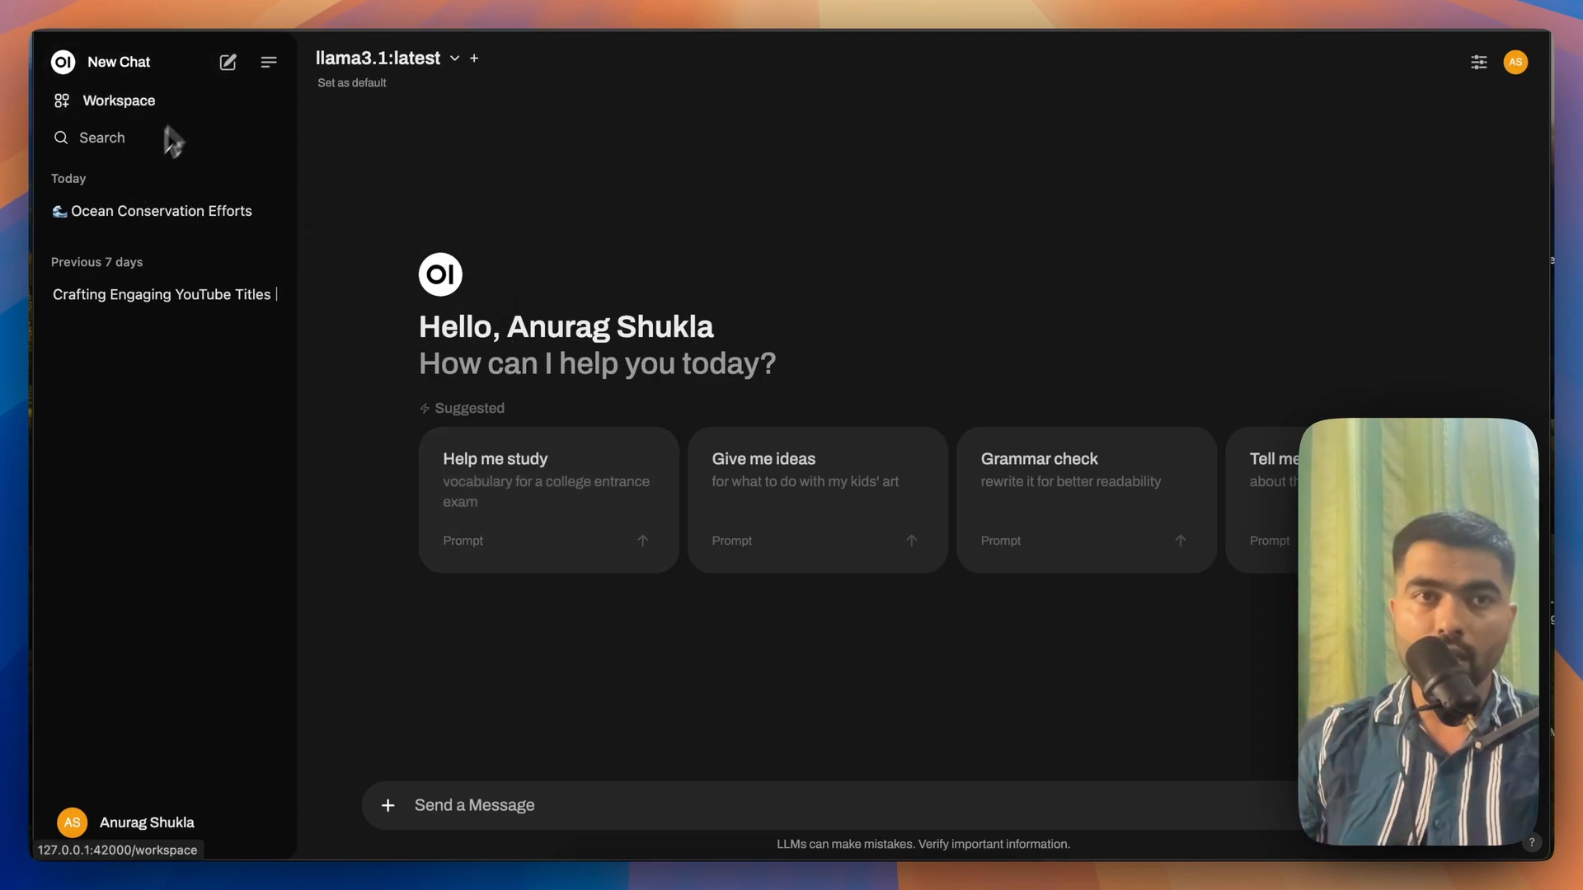
click(117, 100)
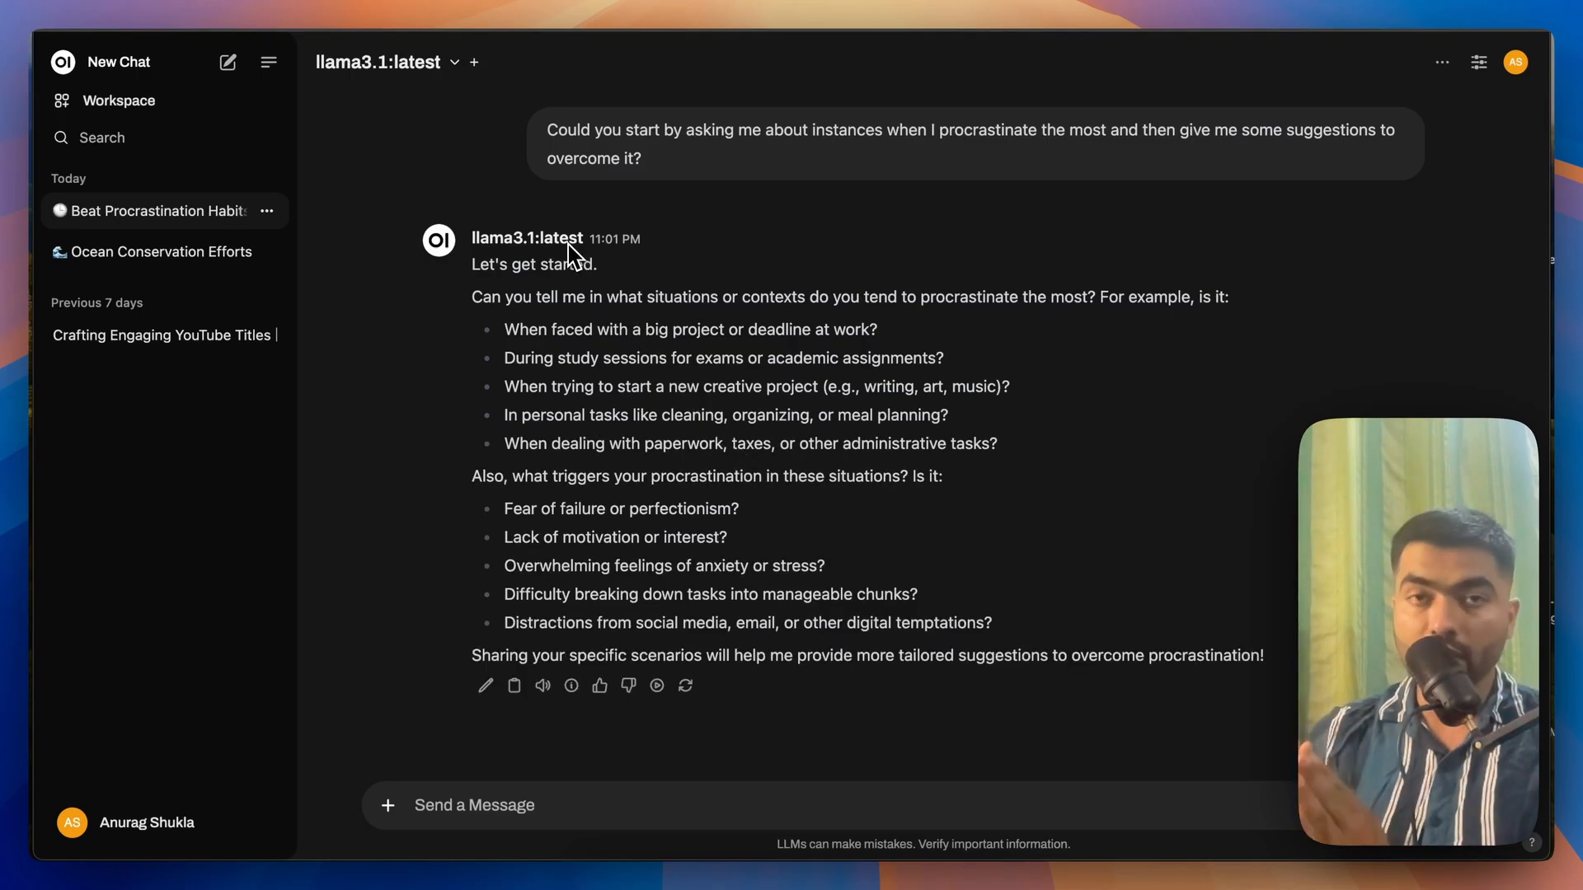
click(384, 62)
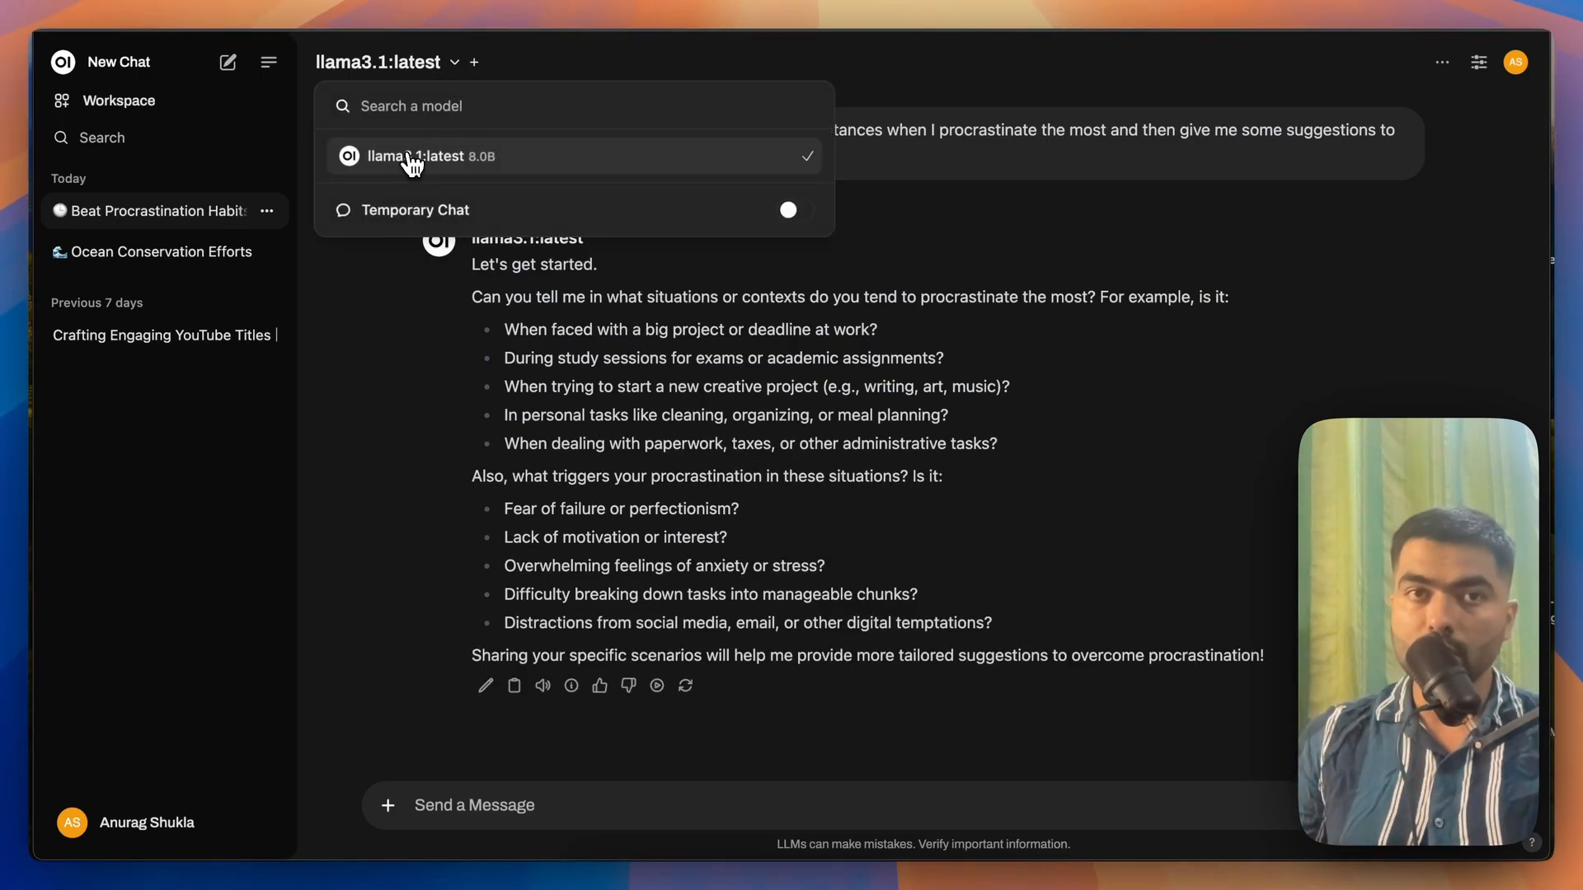